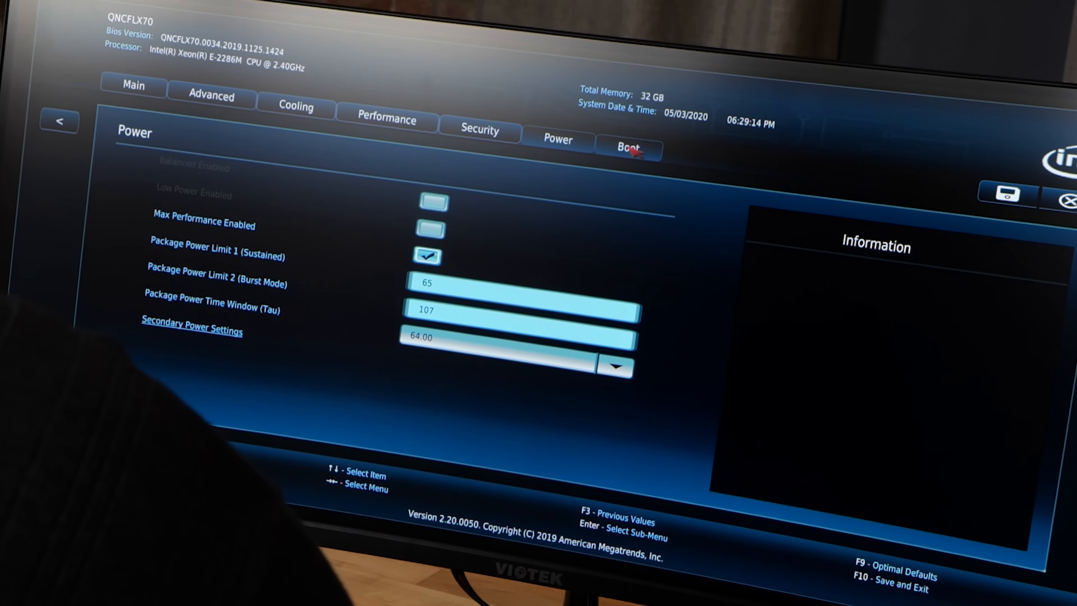
Reach the Secure Boot configuration page from the Boot tab, showing Secure Boot Enabled in Standard mode
click(627, 147)
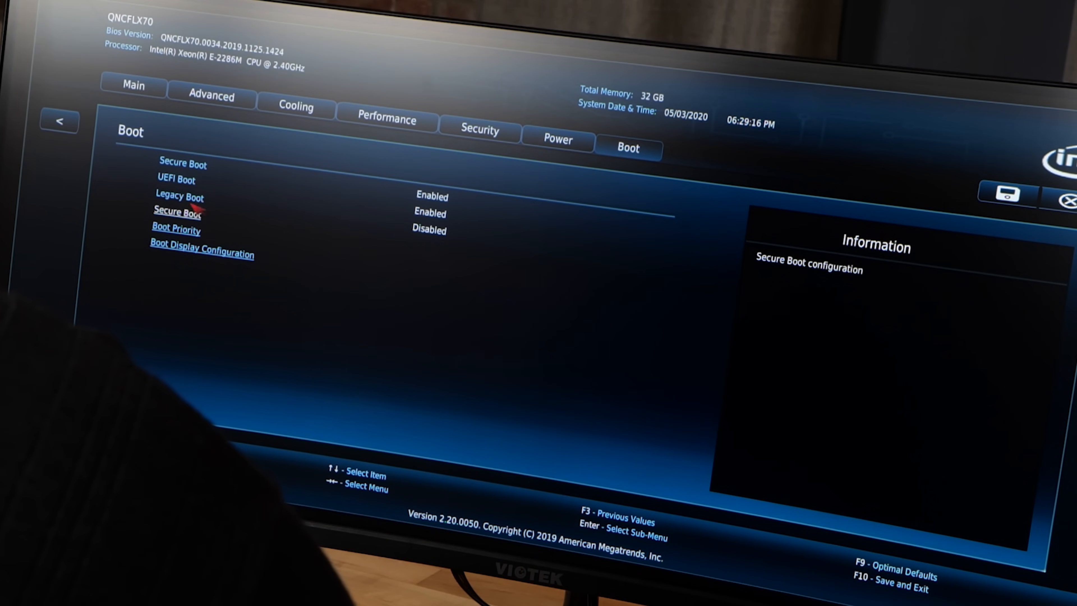
click(179, 212)
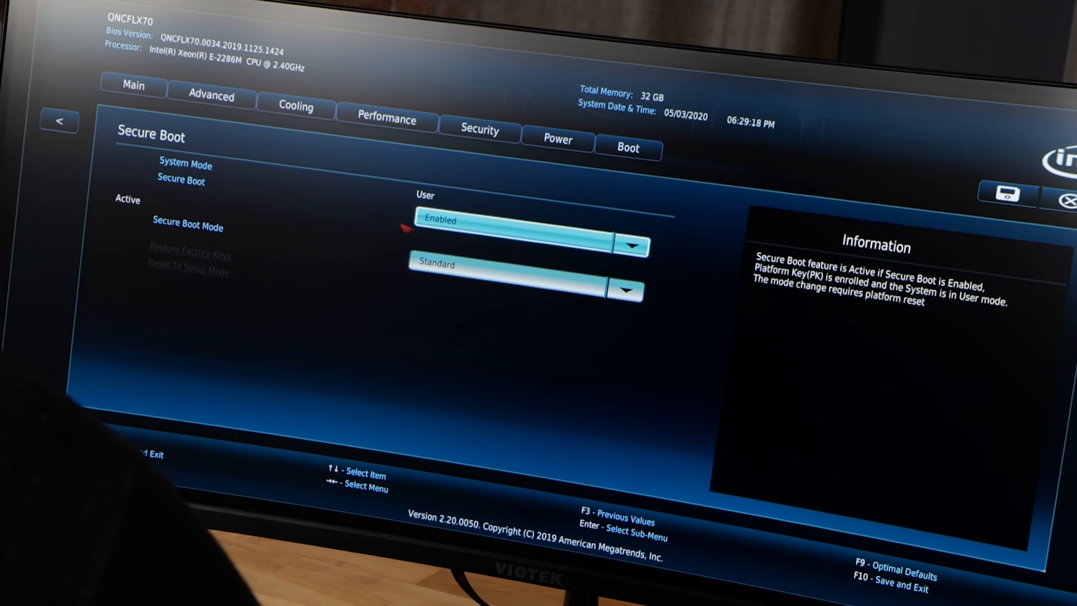
click(633, 245)
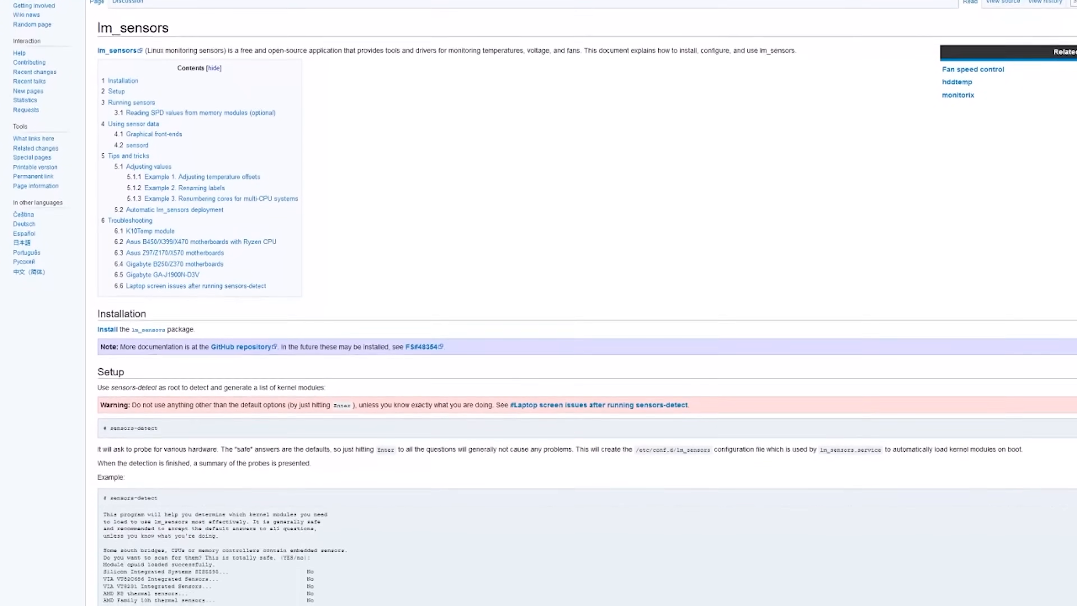
Scroll the lm_sensors ArchWiki page through Installation and sensors-detect Setup down to Running sensors
scroll(down, 3)
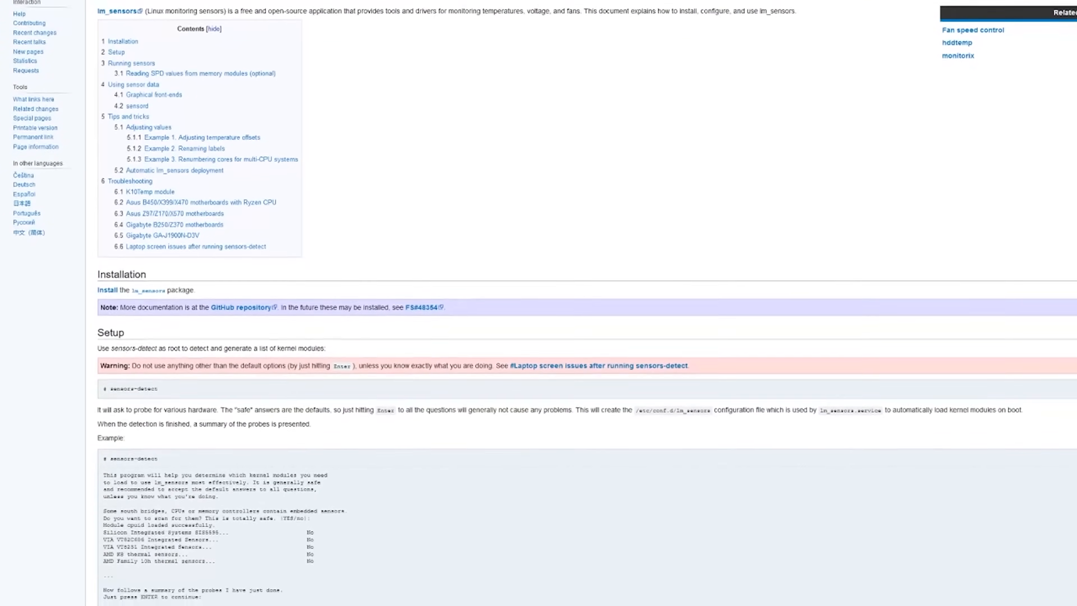
scroll(down, 3)
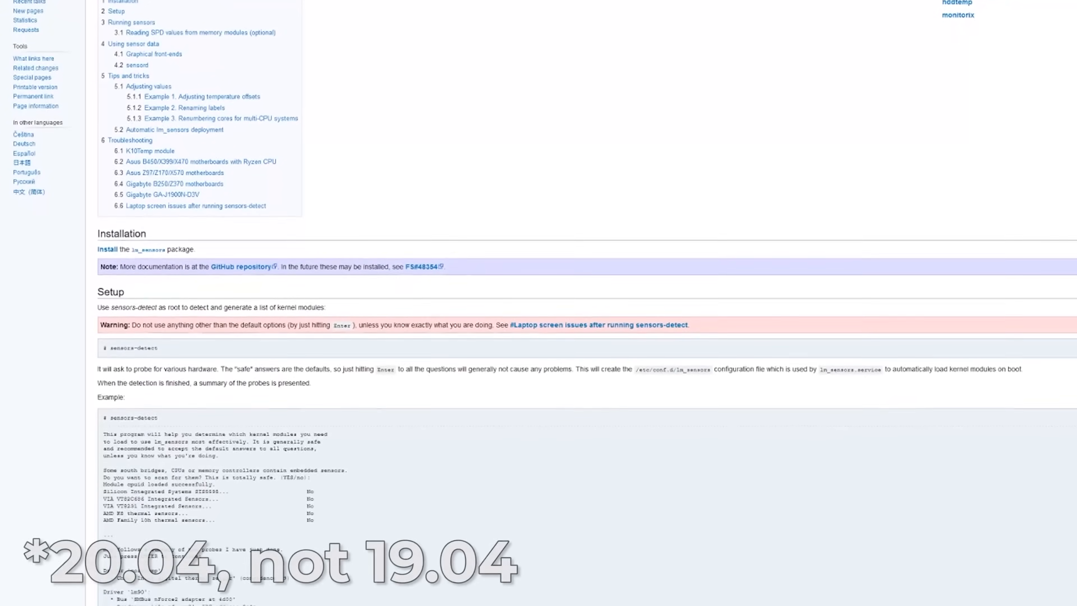
scroll(down, 3)
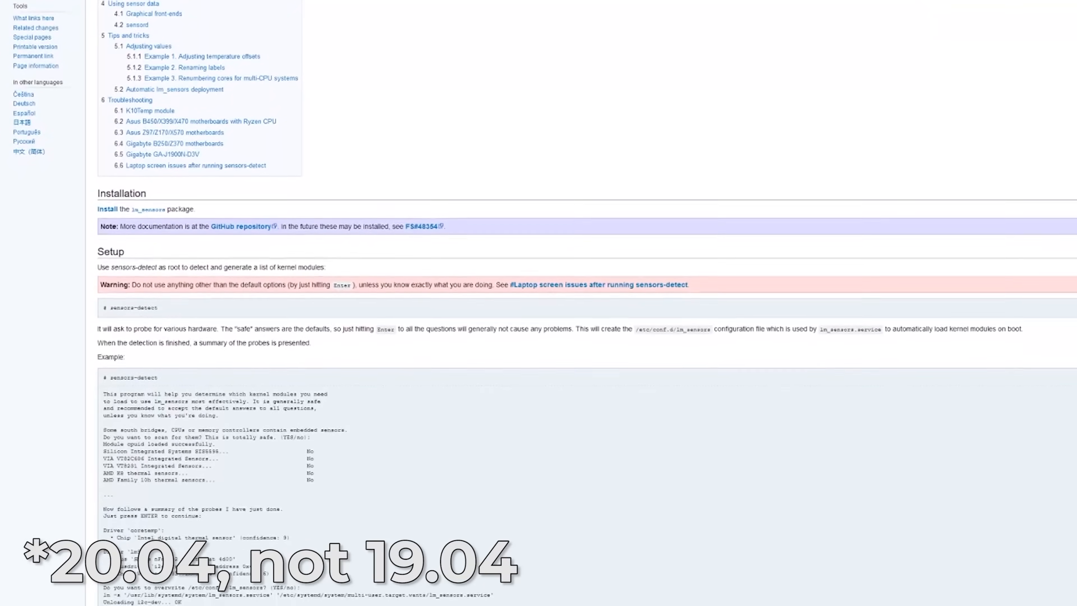
scroll(down, 3)
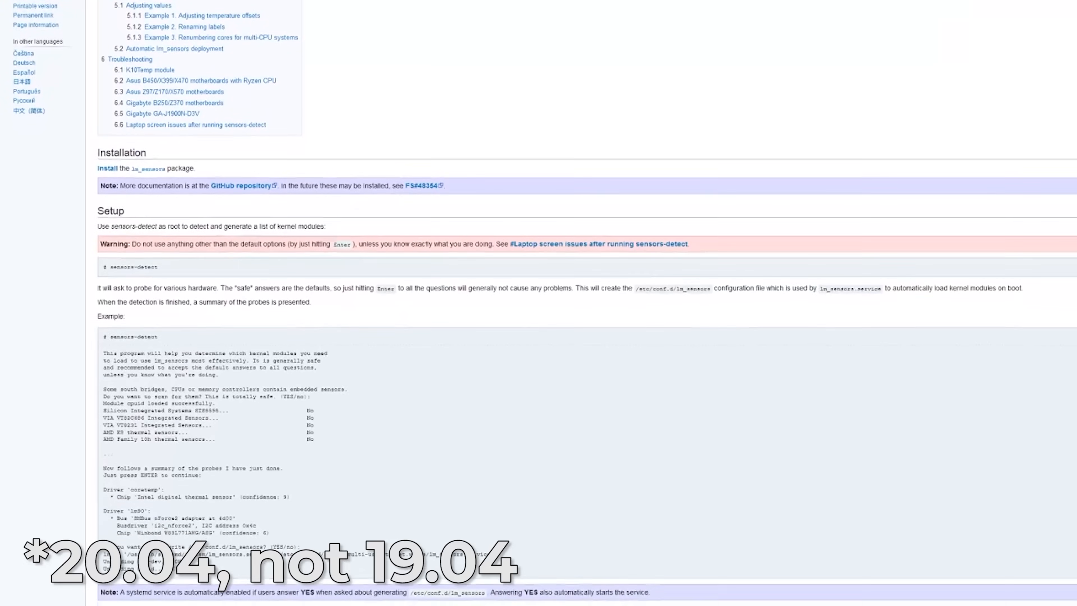
scroll(down, 3)
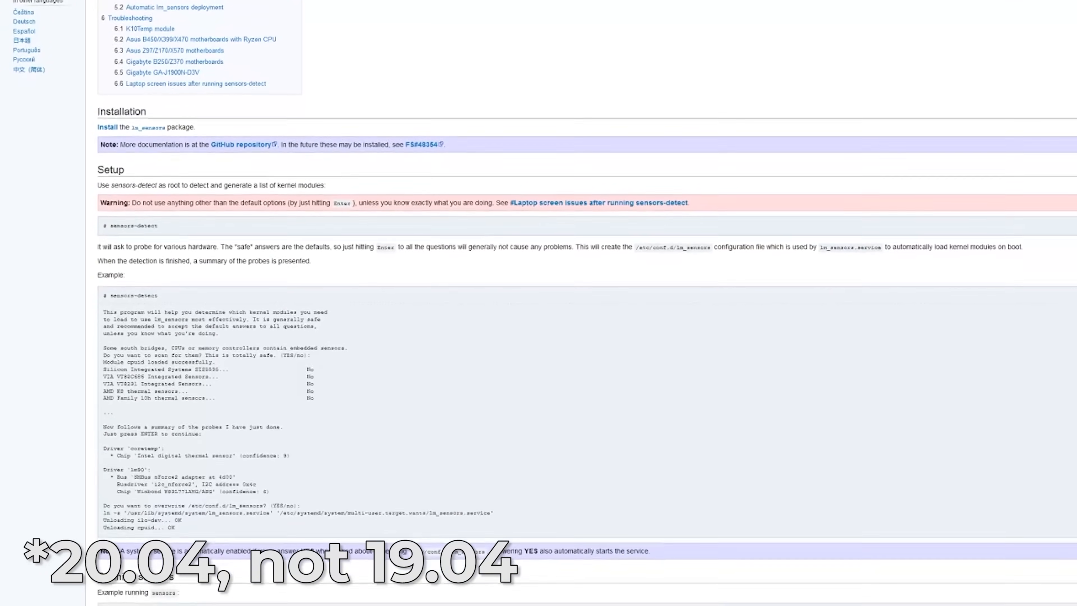
scroll(down, 3)
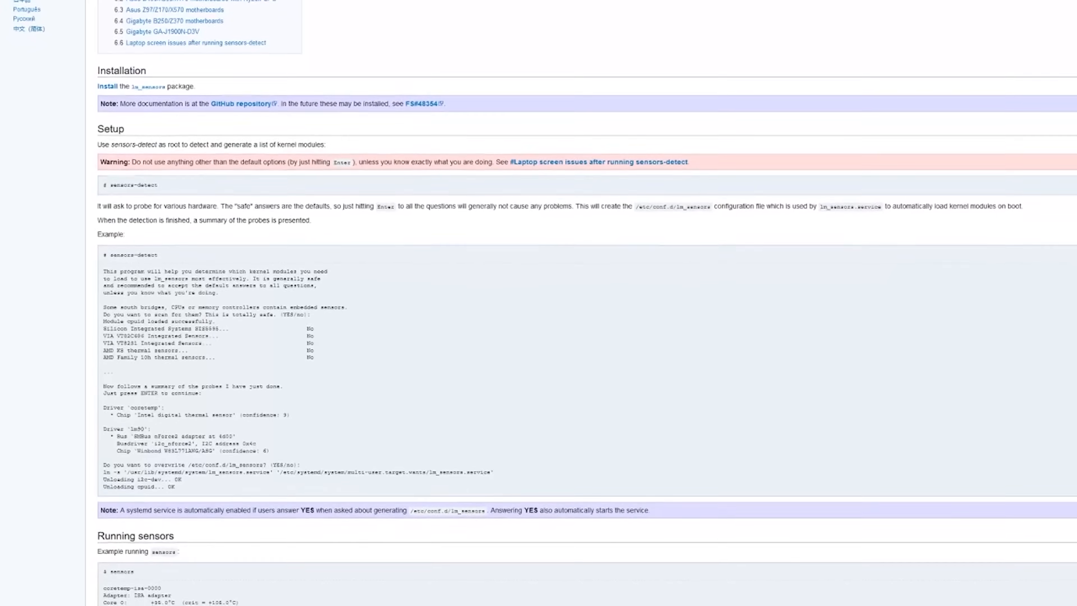
scroll(down, 3)
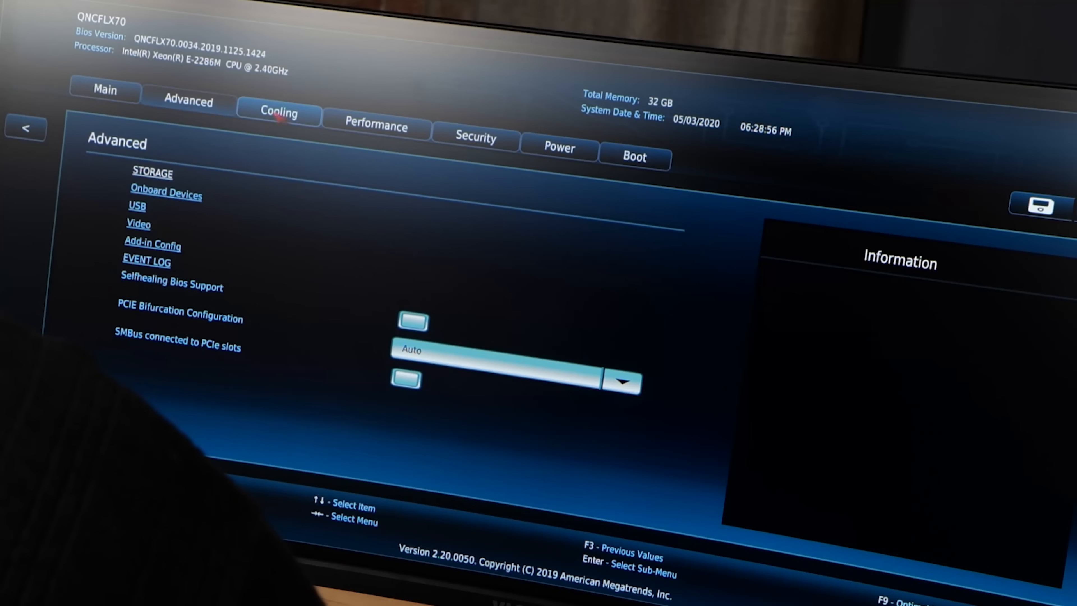
Show the Cooling, Performance and Power pages in turn, ending on the package power limits
click(278, 113)
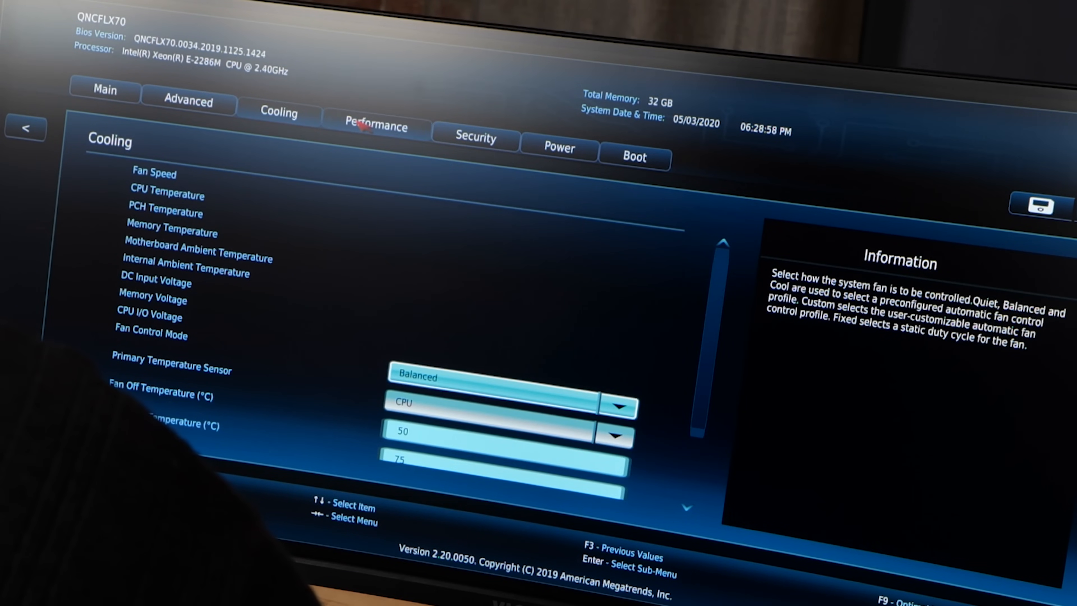
click(376, 126)
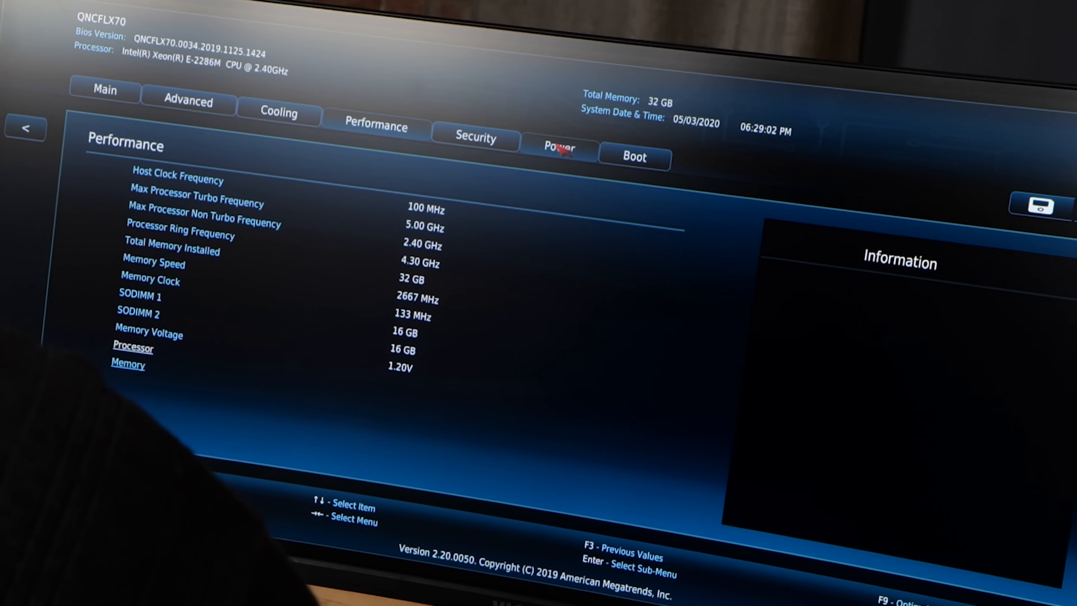
click(559, 146)
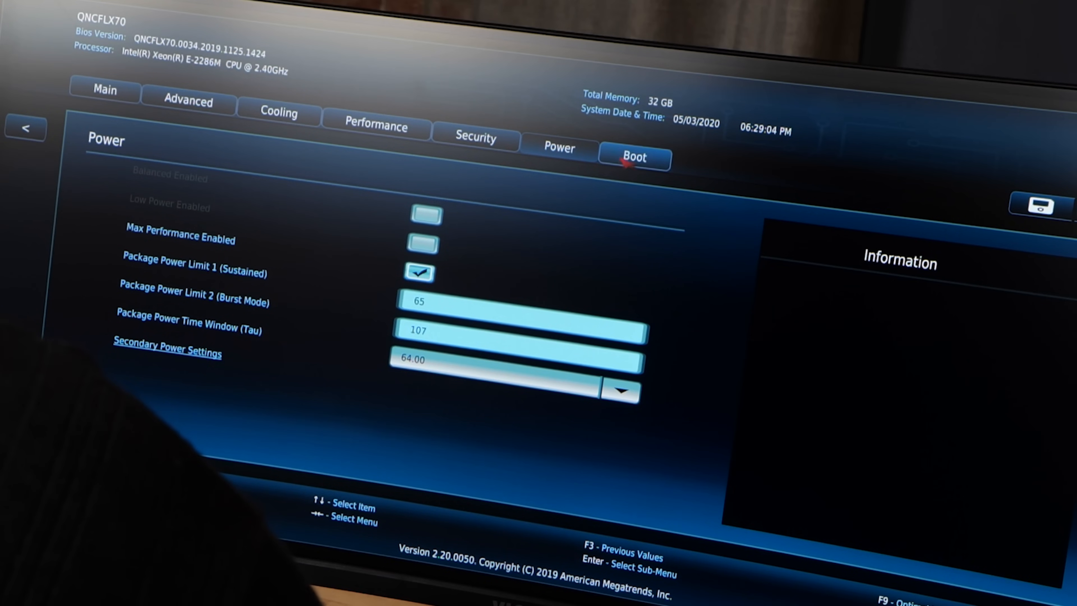